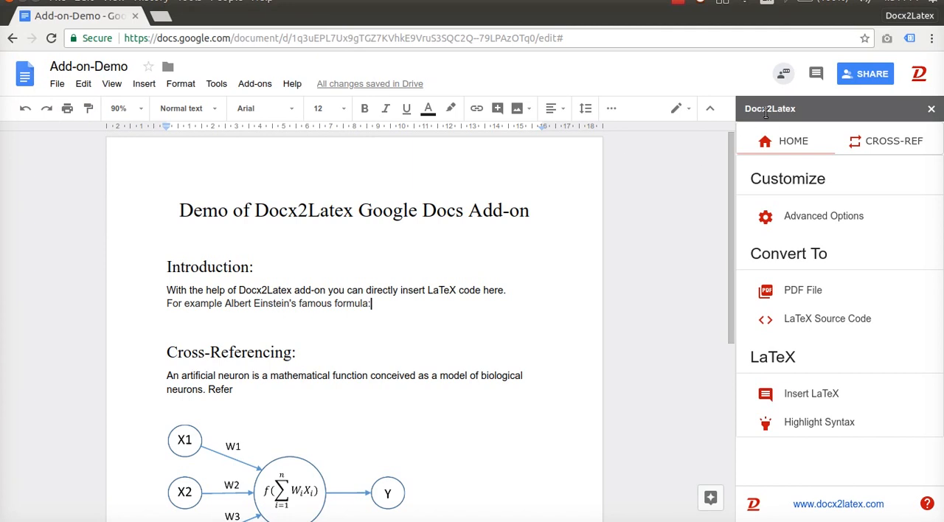
{"action": "mouse_move", "coordinate": [350, 192]}
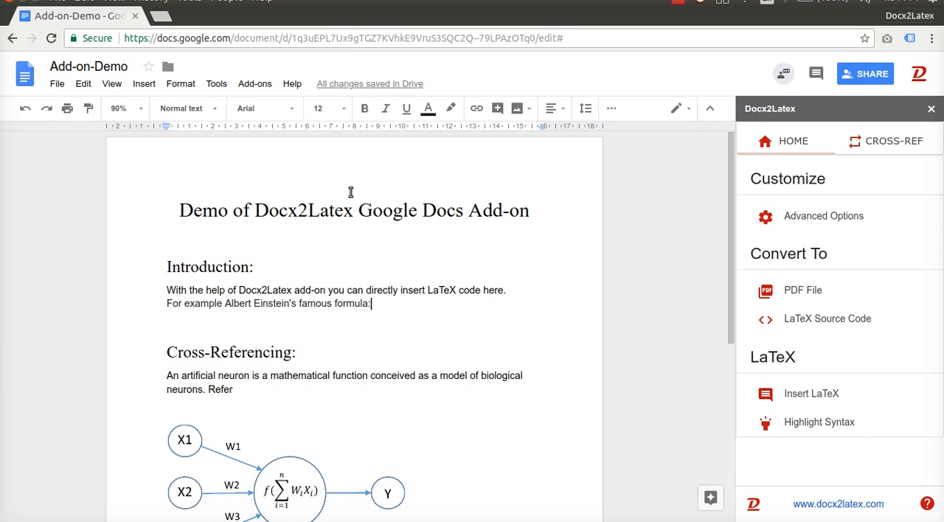
{"action": "mouse_move", "coordinate": [336, 280]}
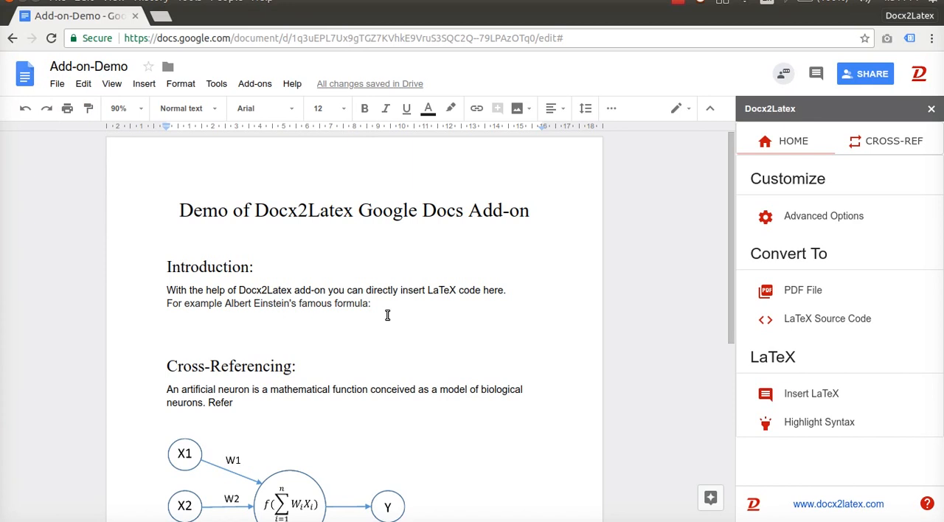
Place the cursor on the empty line below the 'famous formula:' sentence.
{"action": "left_click", "coordinate": [168, 317]}
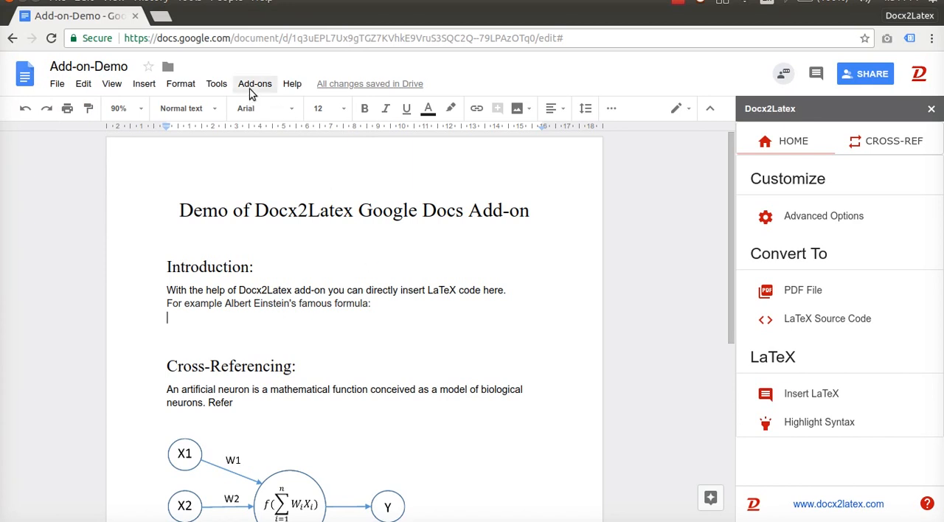
{"action": "left_click", "coordinate": [255, 83]}
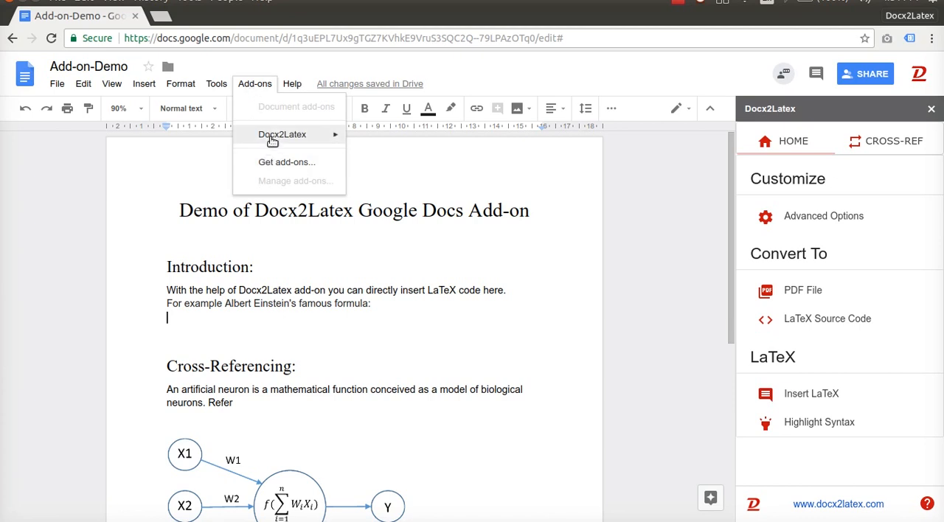
{"action": "mouse_move", "coordinate": [282, 134]}
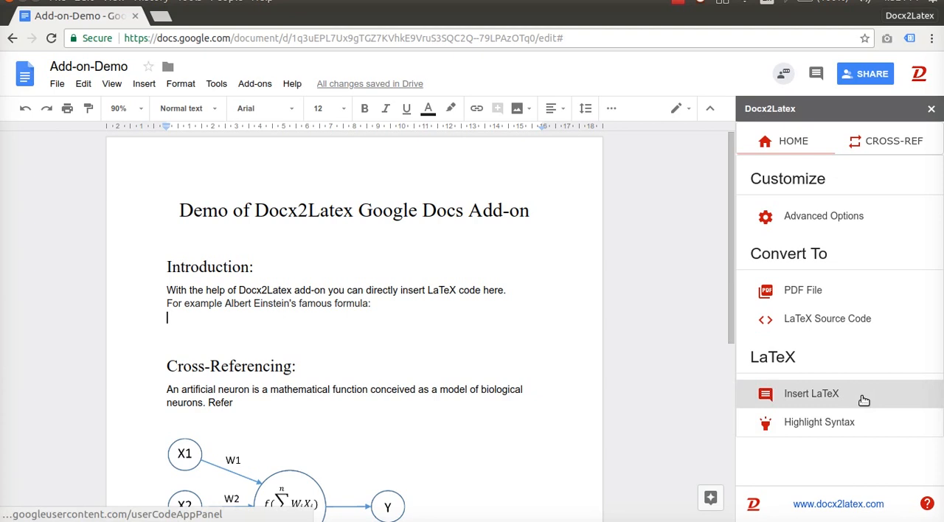
Insert a LaTeX cell with the E = MC^{2} and \alpha + \beta = \gamma equations.
{"action": "left_click", "coordinate": [811, 393]}
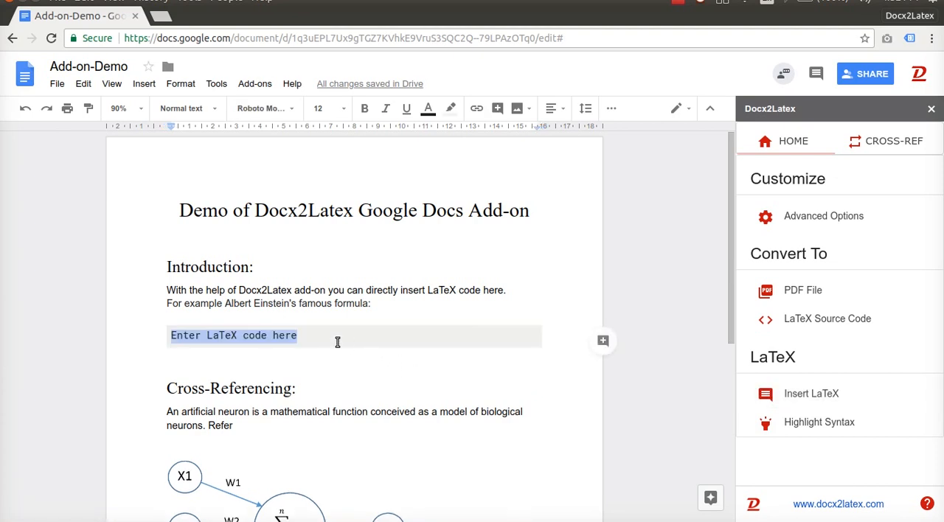
{"action": "mouse_move", "coordinate": [335, 341]}
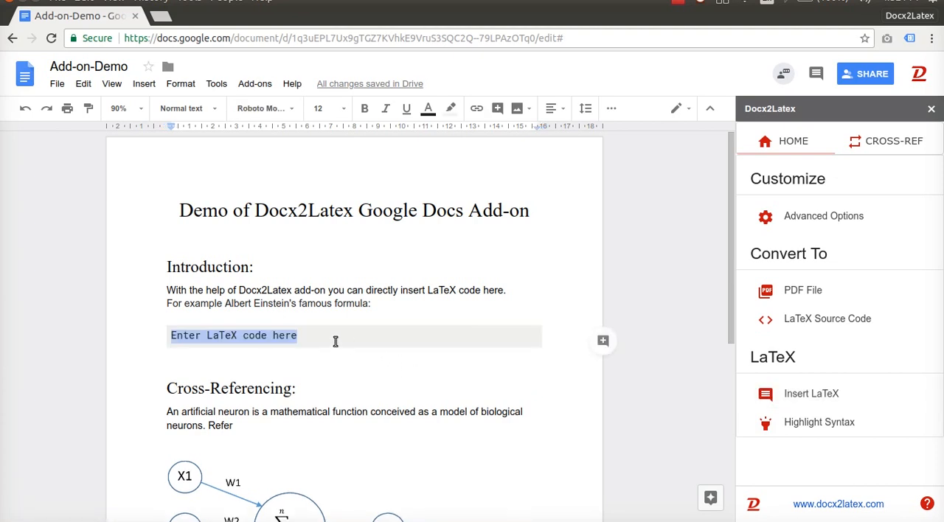
{"action": "left_click", "coordinate": [811, 393]}
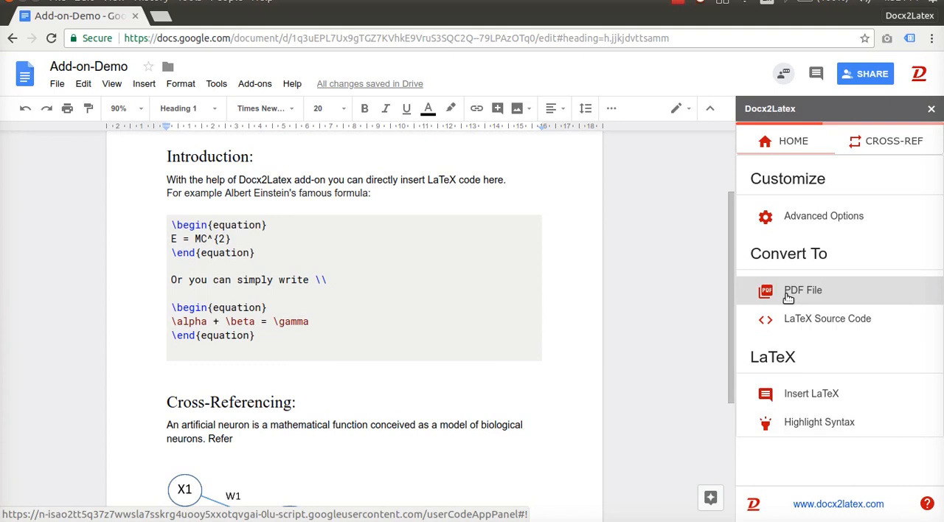
Convert the document to a PDF and open Converted.pdf for viewing.
{"action": "left_click", "coordinate": [802, 290]}
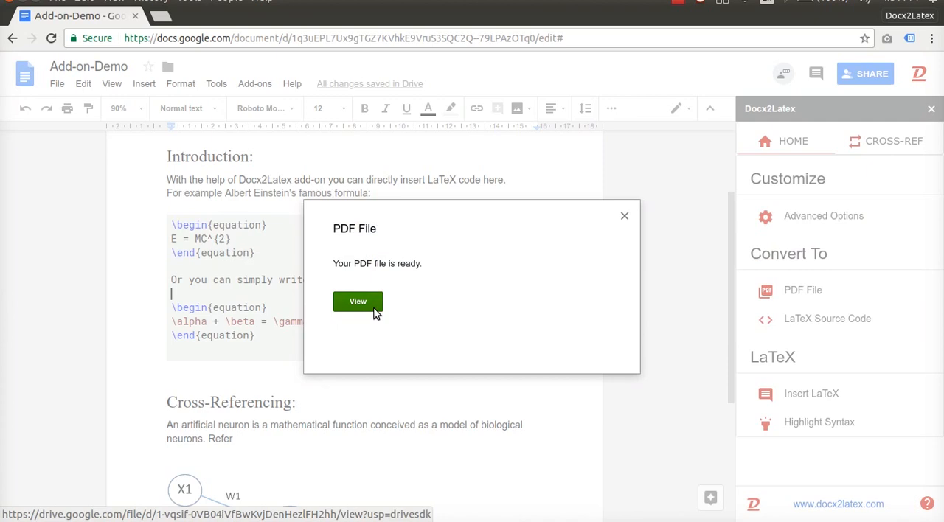
{"action": "right_click", "coordinate": [358, 301]}
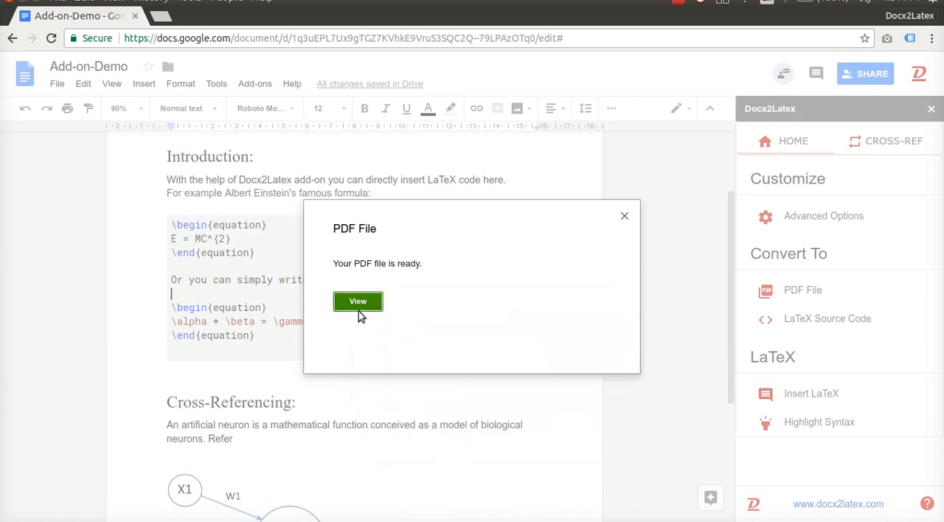
{"action": "left_click", "coordinate": [357, 301]}
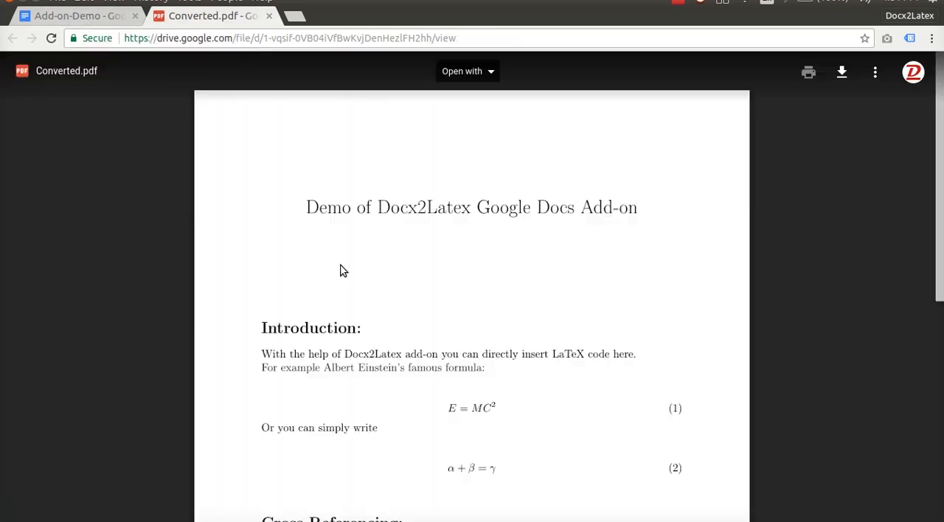
Scroll through the numbered equations, then go back to the Add-on-Demo document.
{"action": "scroll", "scroll_direction": "down", "scroll_amount": 3}
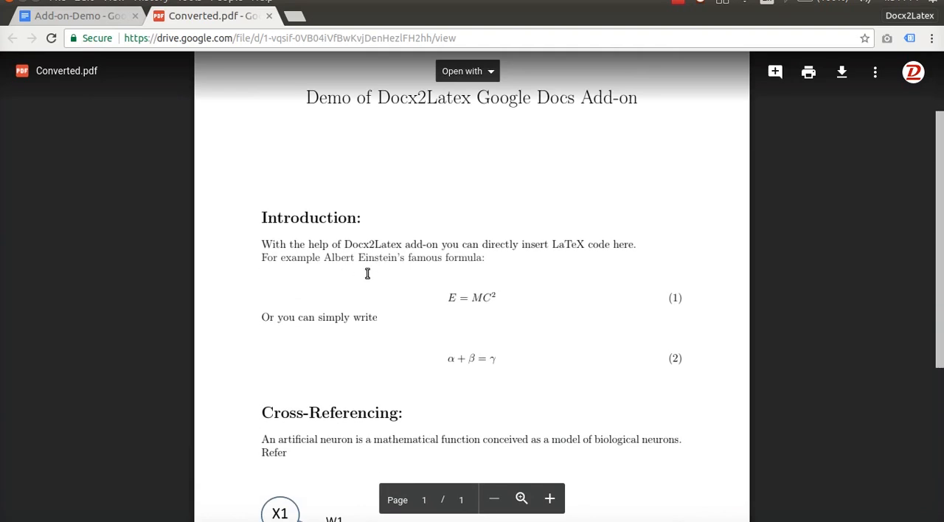
{"action": "mouse_move", "coordinate": [546, 296]}
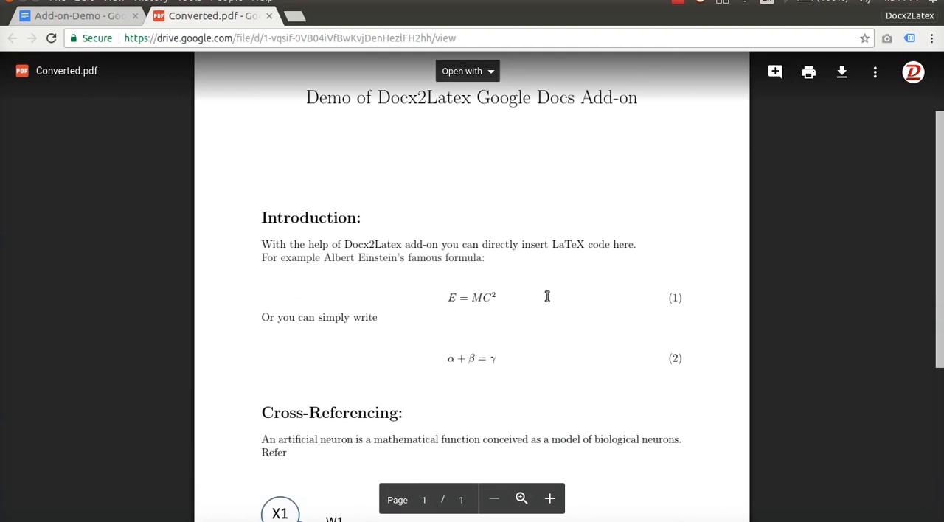
{"action": "left_click", "coordinate": [74, 16]}
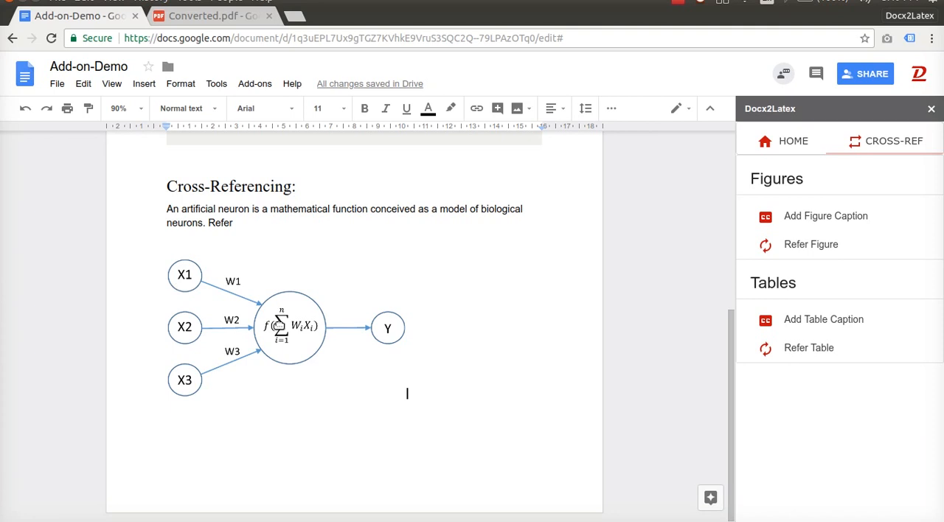
Caption the neuron diagram 'Artificial Neuron' and place the cursor after 'Refer'.
{"action": "left_click", "coordinate": [288, 328]}
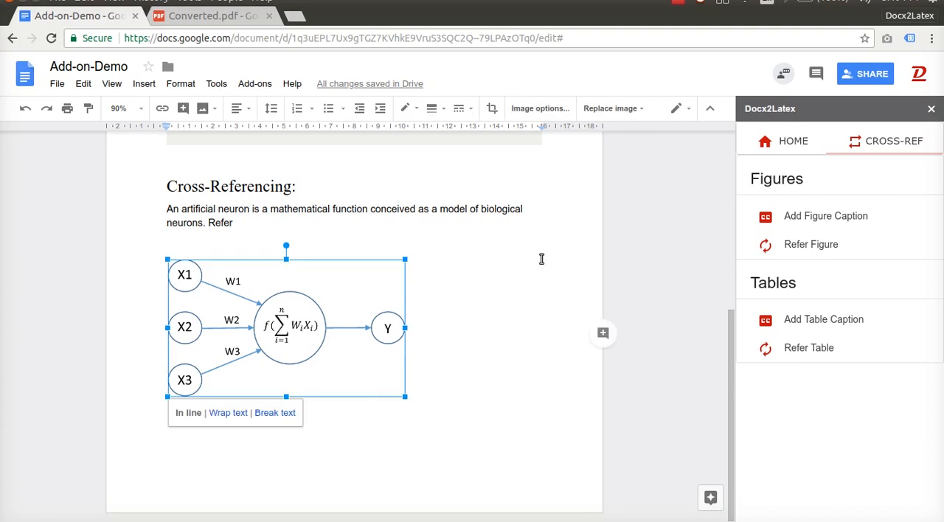
{"action": "left_click", "coordinate": [825, 216]}
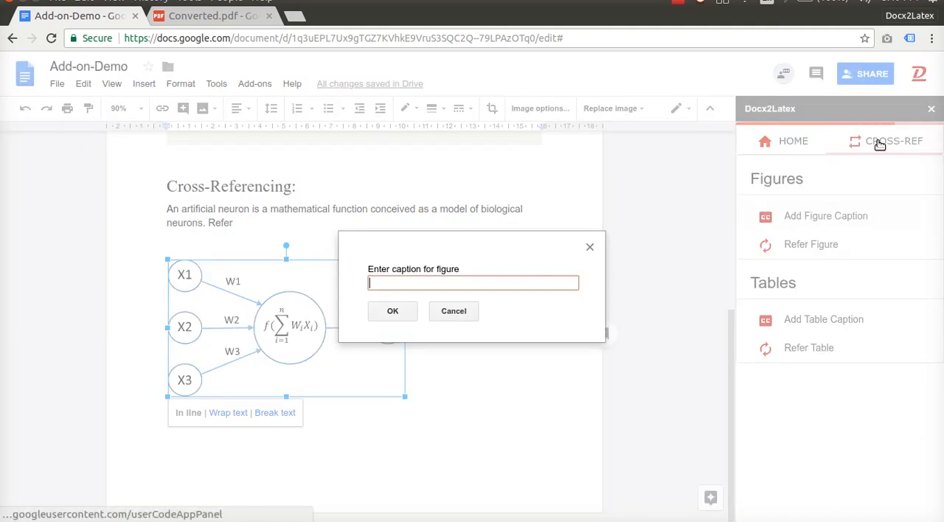
{"action": "type", "text": "Artificial Neuron"}
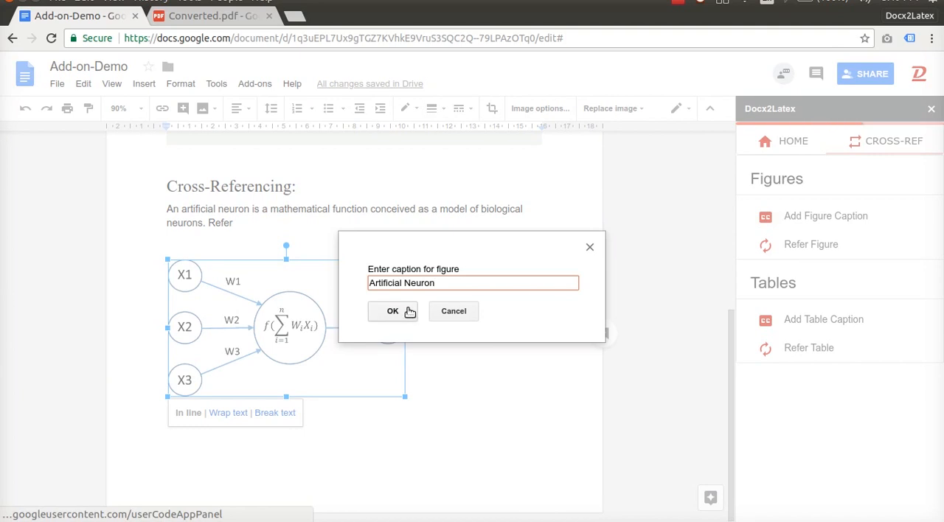
{"action": "left_click", "coordinate": [392, 310]}
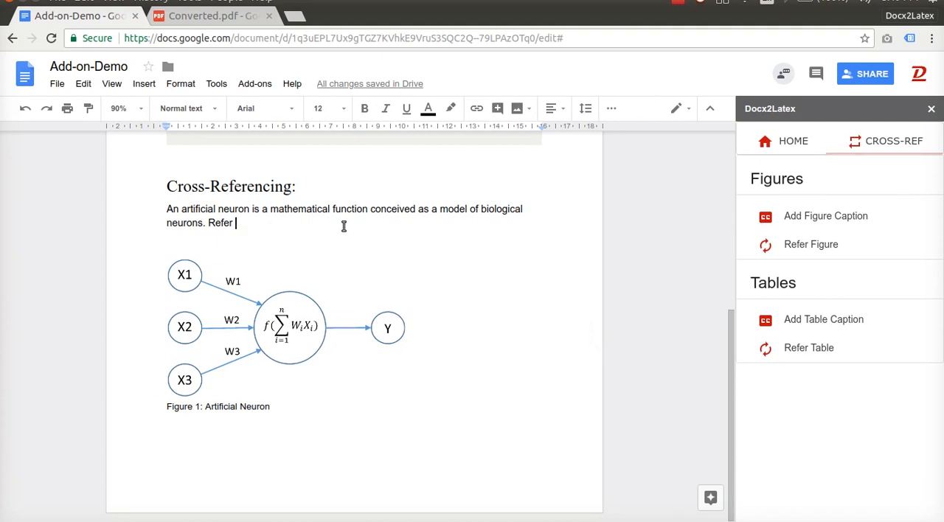
{"action": "left_click", "coordinate": [811, 244]}
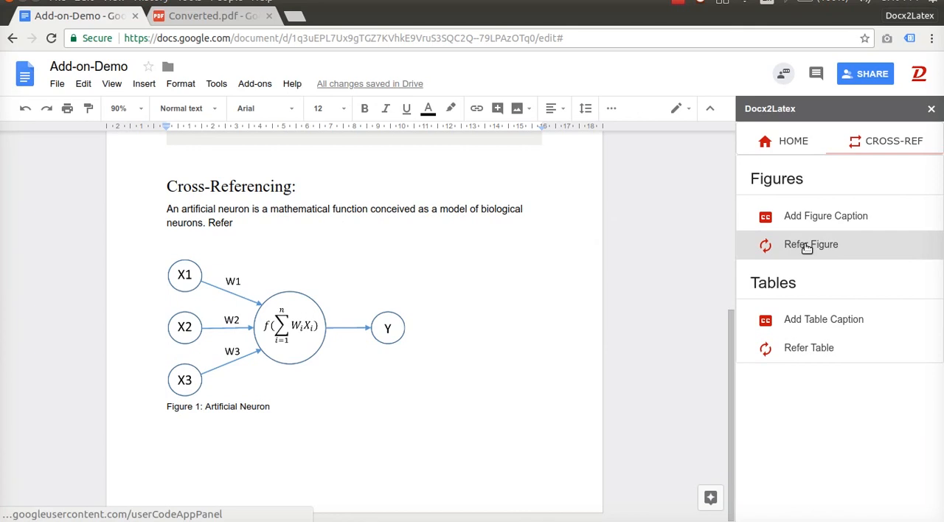
Insert a reference to 'Fig. 1: Artificial Neuron' after the word Refer.
{"action": "left_click", "coordinate": [810, 244]}
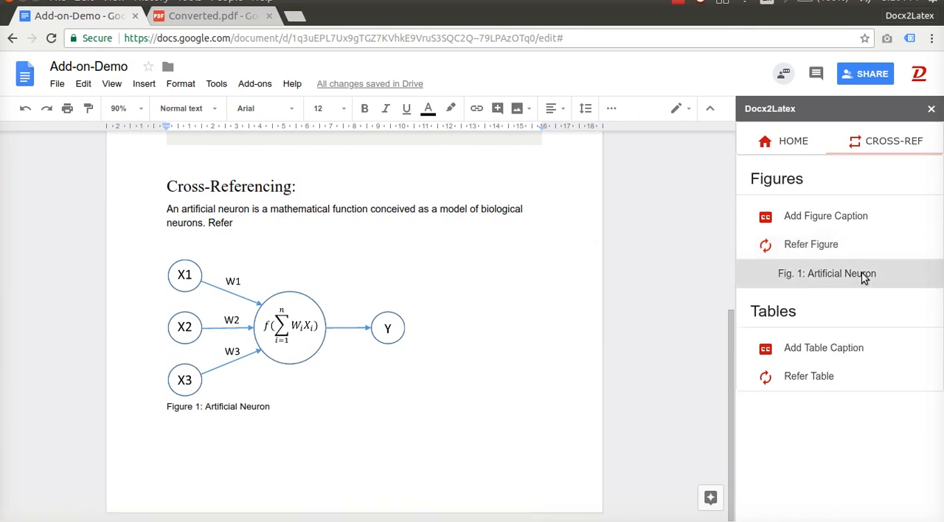
{"action": "left_click", "coordinate": [827, 273]}
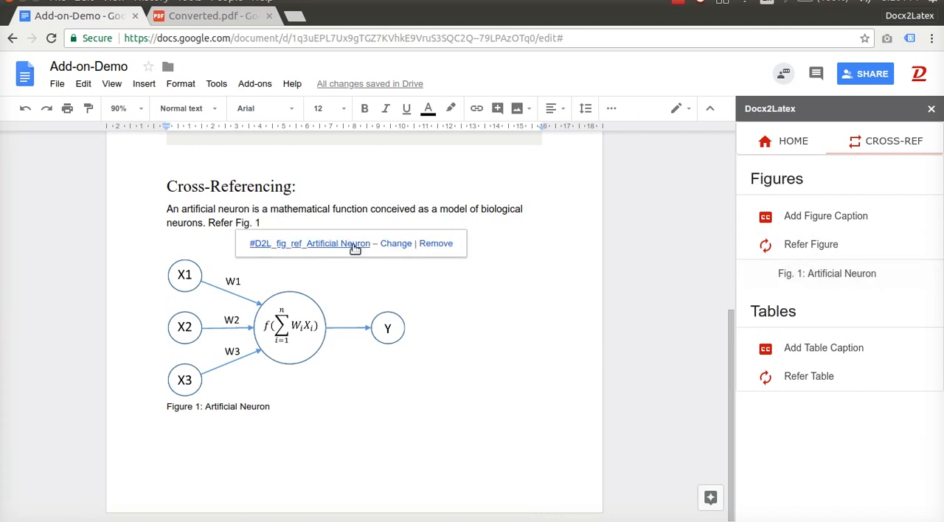
{"action": "left_click", "coordinate": [792, 141]}
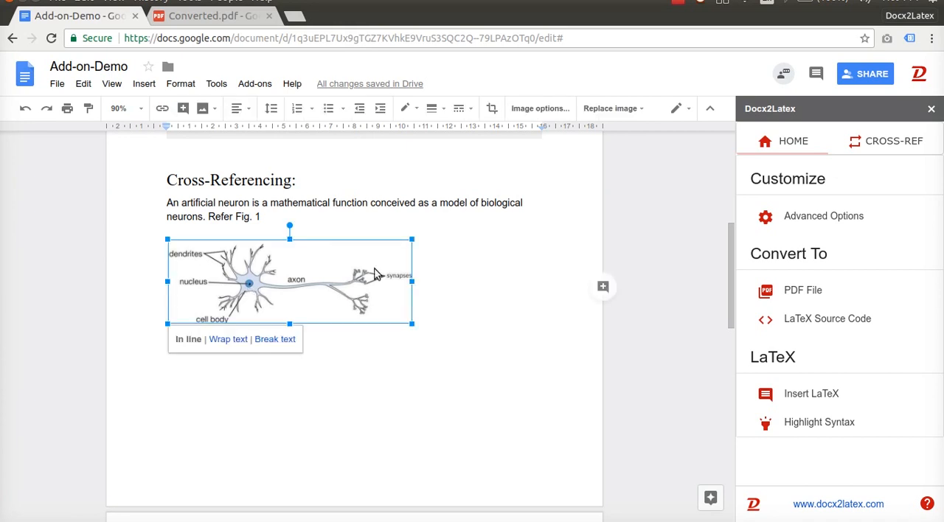
Give the selected biological neuron image the caption 'Biological Neuron'.
{"action": "left_click", "coordinate": [884, 140]}
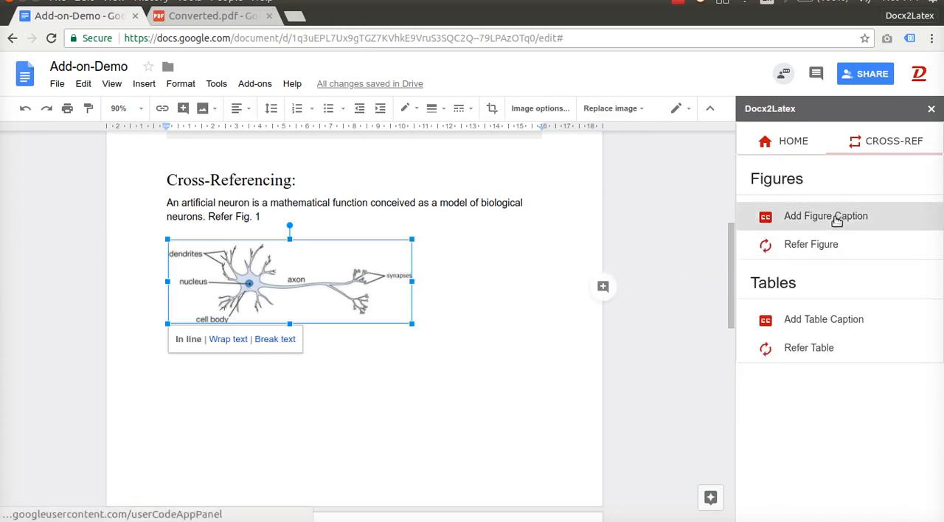
{"action": "left_click", "coordinate": [825, 216]}
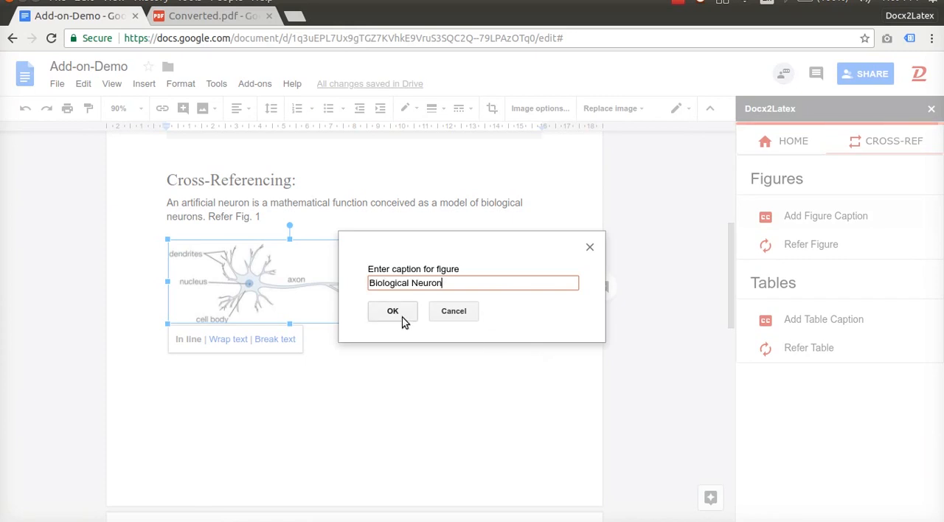
{"action": "left_click", "coordinate": [392, 310]}
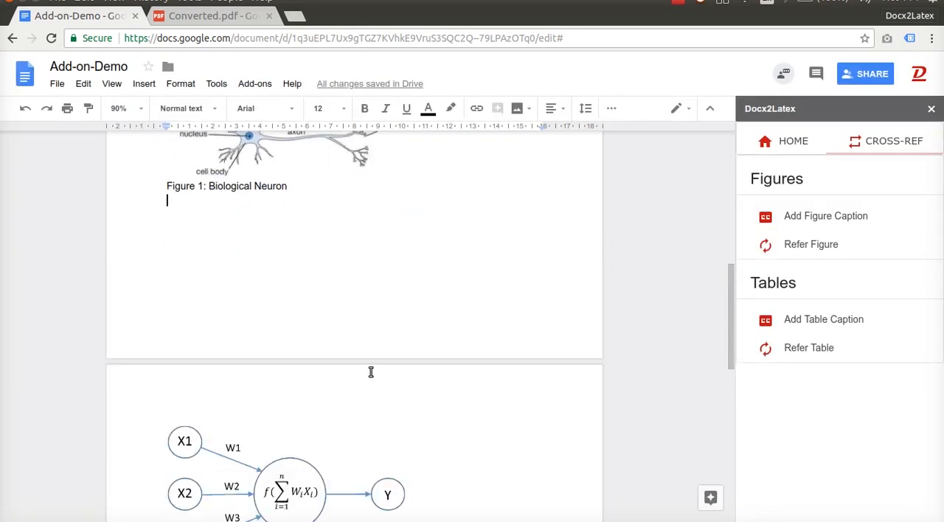
{"action": "scroll", "scroll_direction": "down", "scroll_amount": 3}
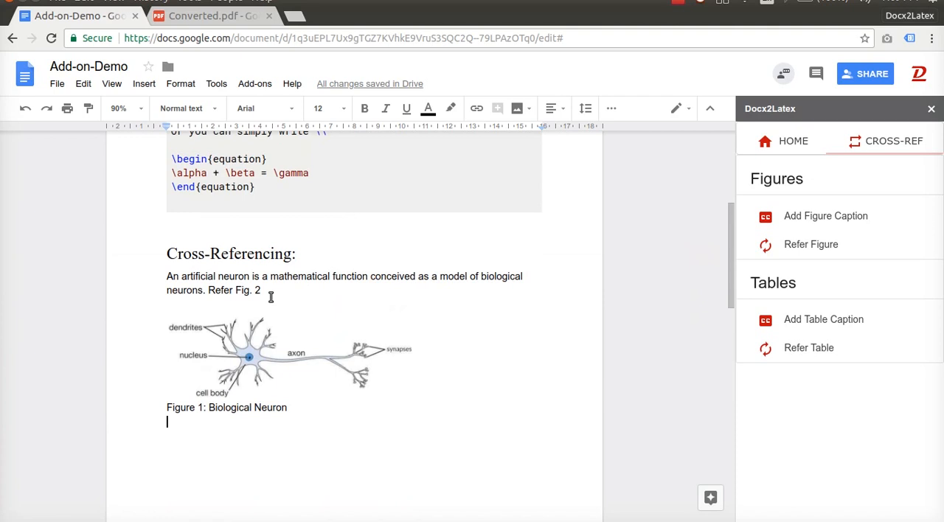
{"action": "mouse_move", "coordinate": [791, 291]}
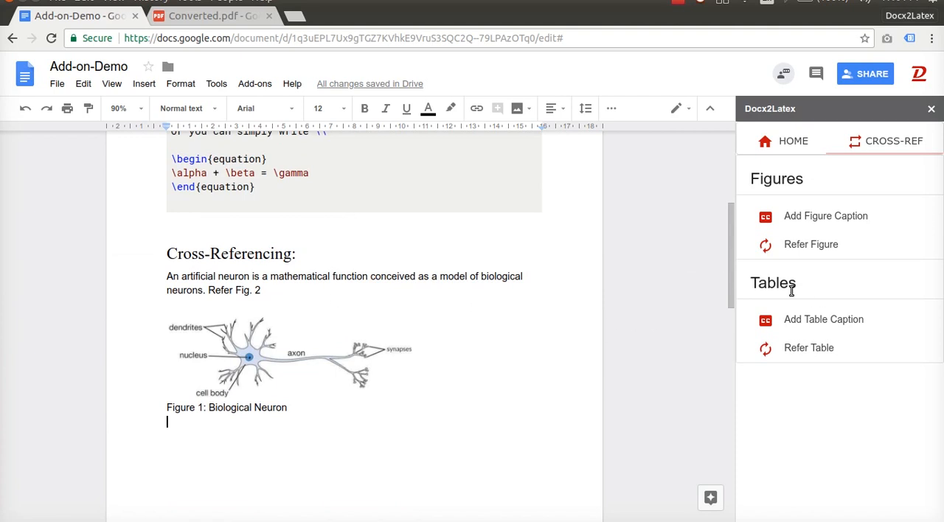
Switch the Docx2Latex sidebar back to its HOME tab.
{"action": "left_click", "coordinate": [793, 141]}
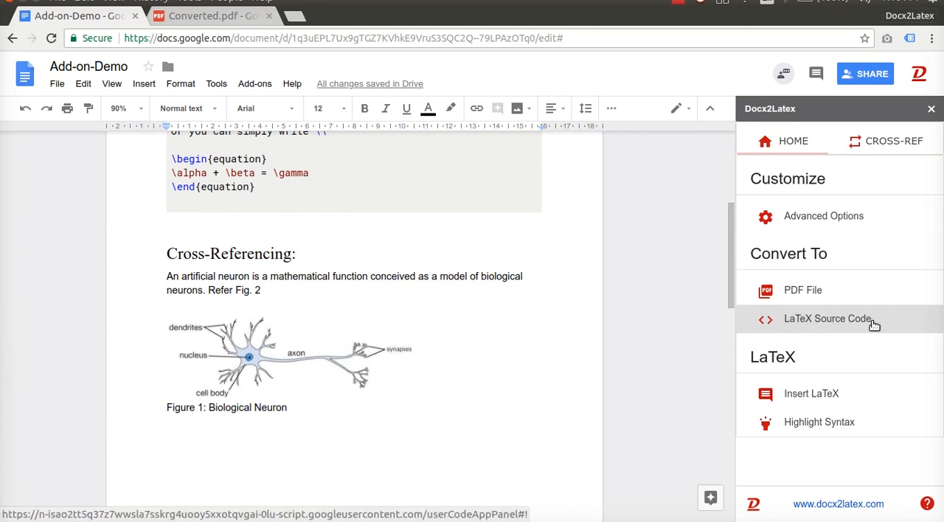
{"action": "mouse_move", "coordinate": [833, 216]}
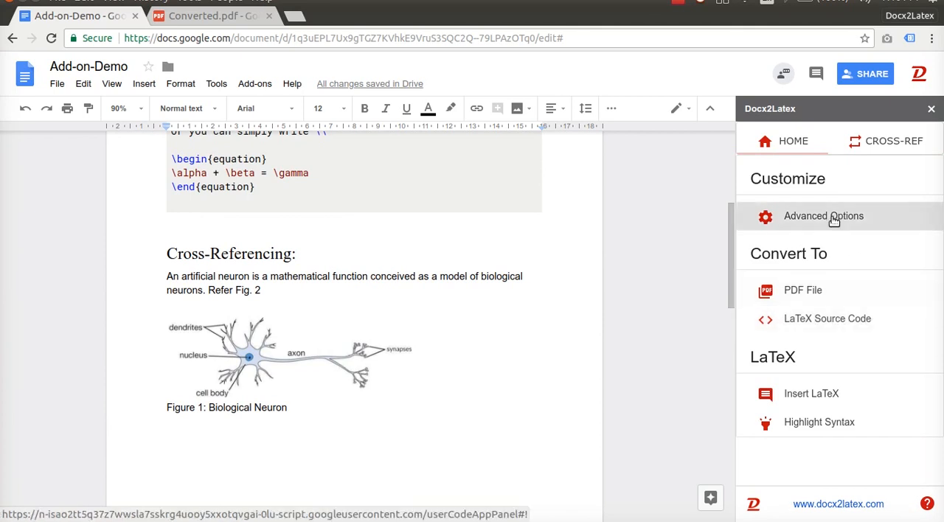
{"action": "left_click", "coordinate": [823, 216]}
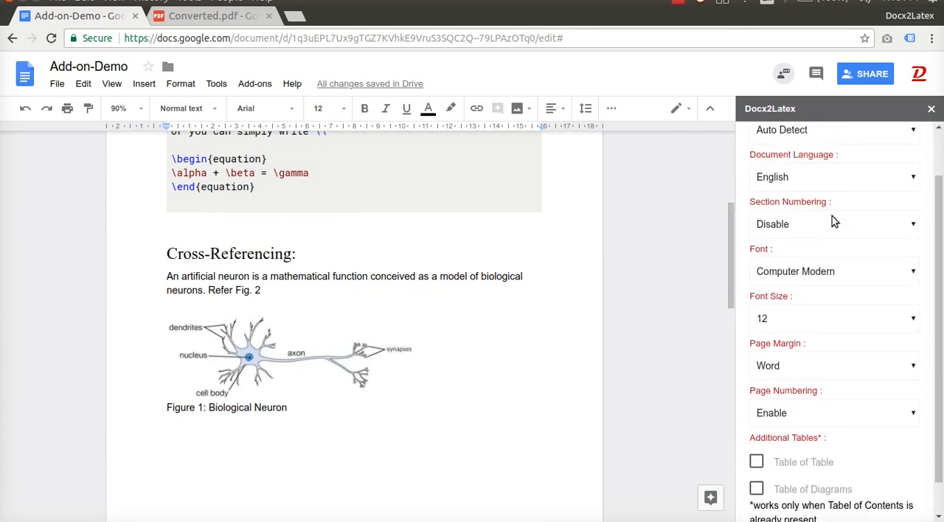
{"action": "scroll", "scroll_direction": "down", "scroll_amount": 3}
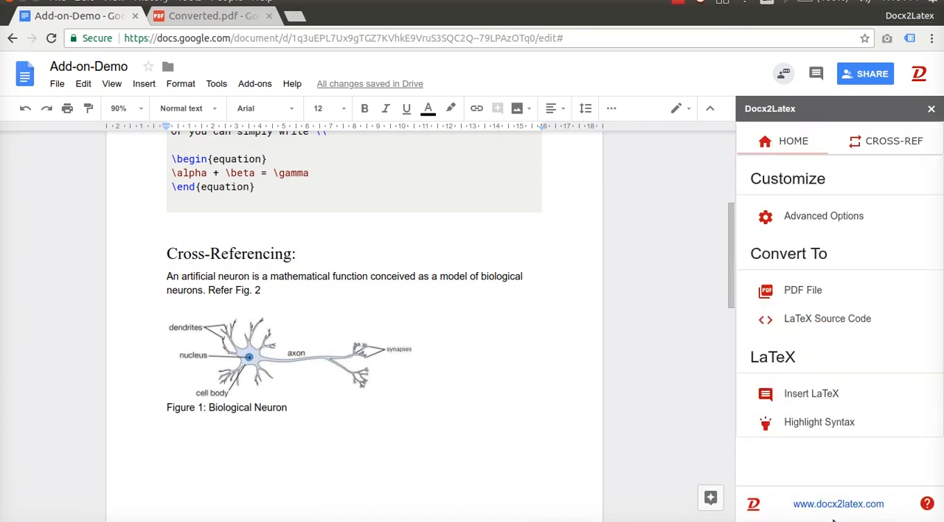
{"action": "mouse_move", "coordinate": [860, 509]}
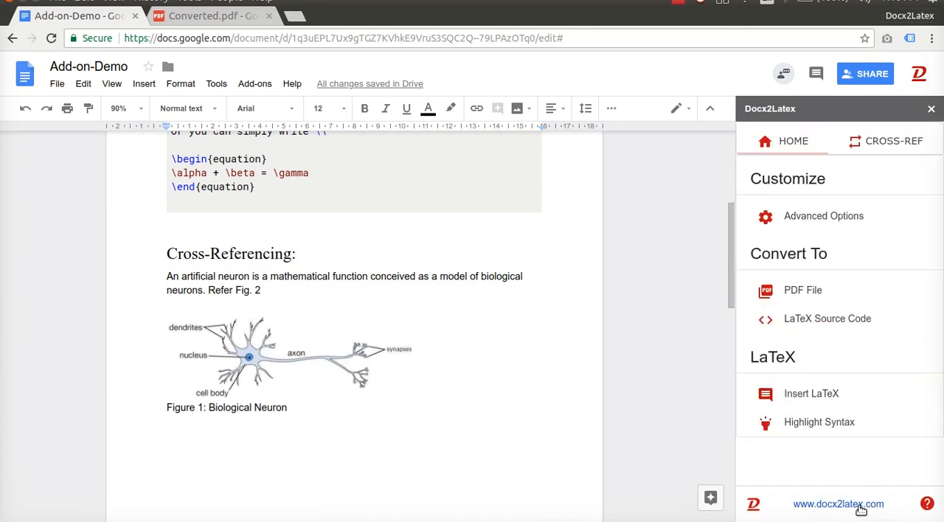